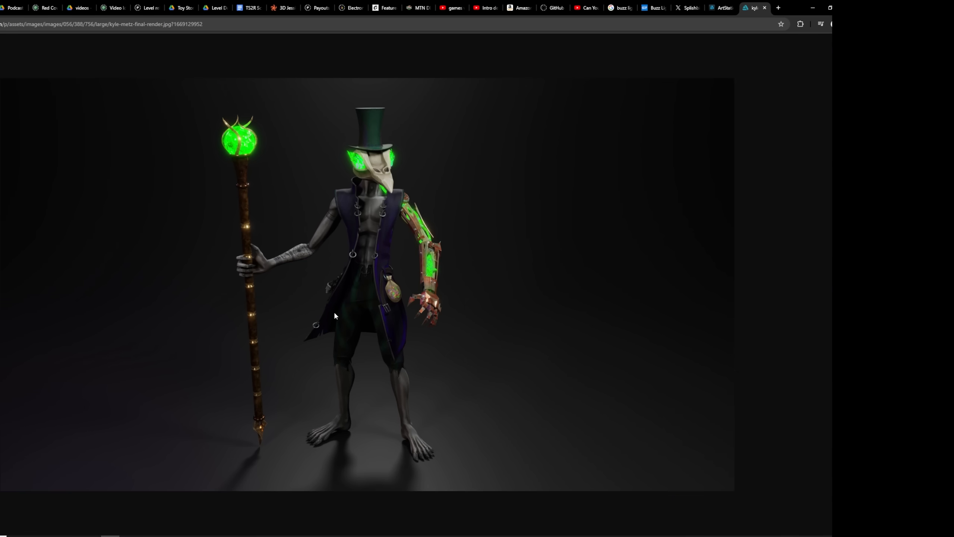
# Scroll the ArtStation page to the final render of the beaked, top-hatted staff-wielder
pyautogui.click(691, 8)
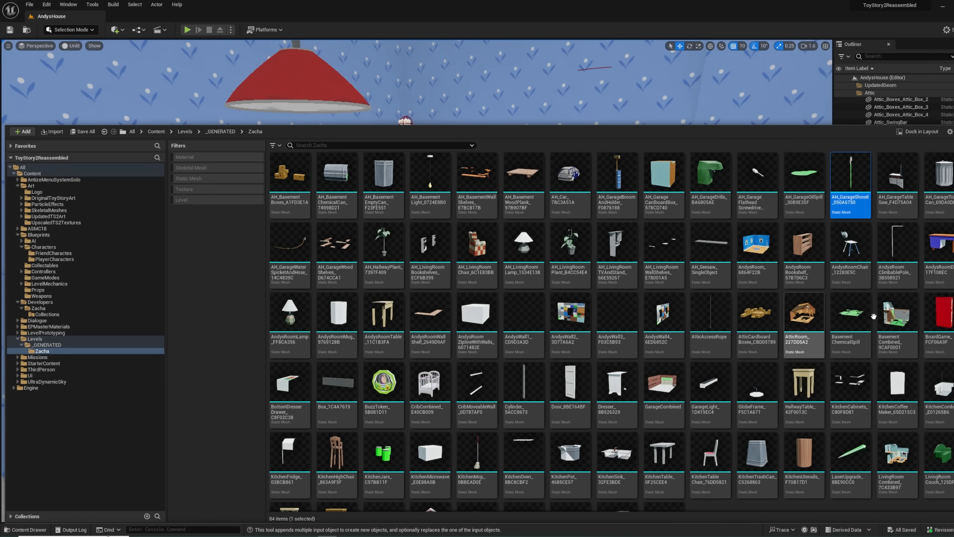
pyautogui.scroll(-3)
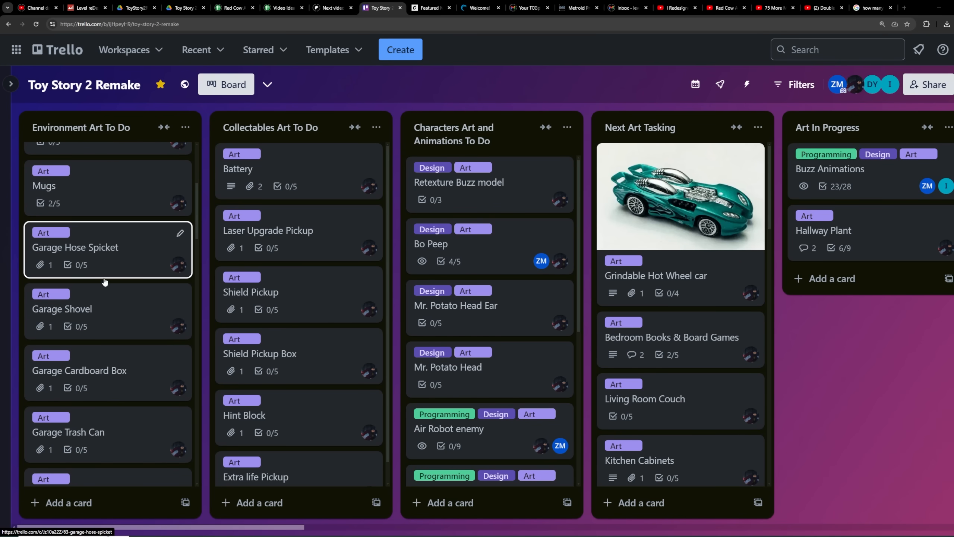
# Review the Garage Shovel card, then the Basement pushable Boxes scale and rotation notes
pyautogui.click(63, 309)
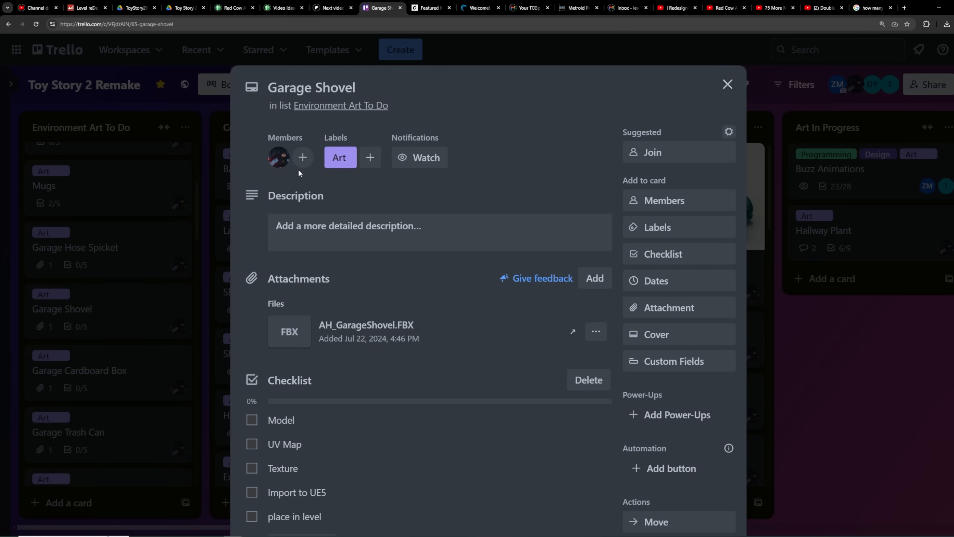
pyautogui.moveTo(424, 334)
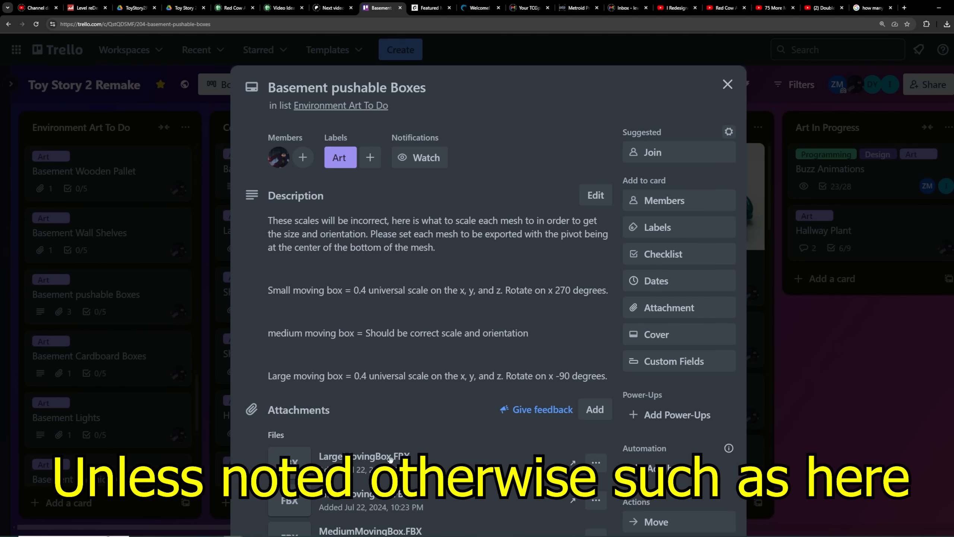
pyautogui.scroll(-3)
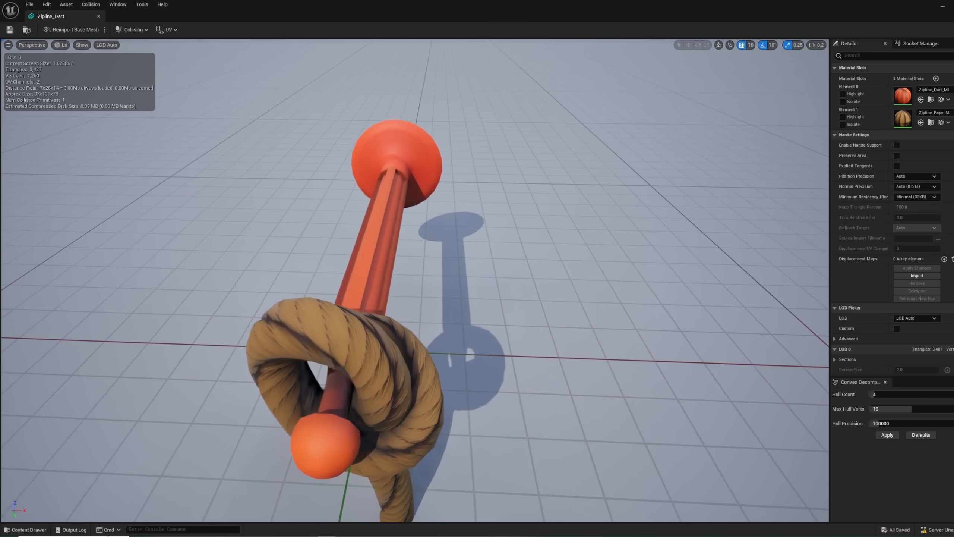
# Open the Zipline_Dart static mesh with its coiled rope in the Static Mesh Editor
pyautogui.click(132, 15)
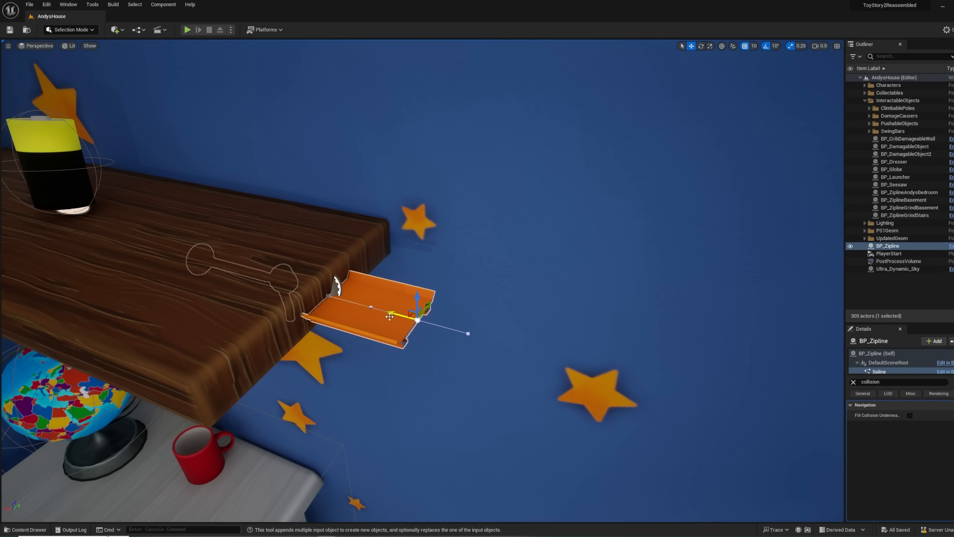
# Drag BP_Zipline's spline end point up the starry wall above the desk and fine-tune it
pyautogui.moveTo(420, 316); pyautogui.dragTo(740, 402)
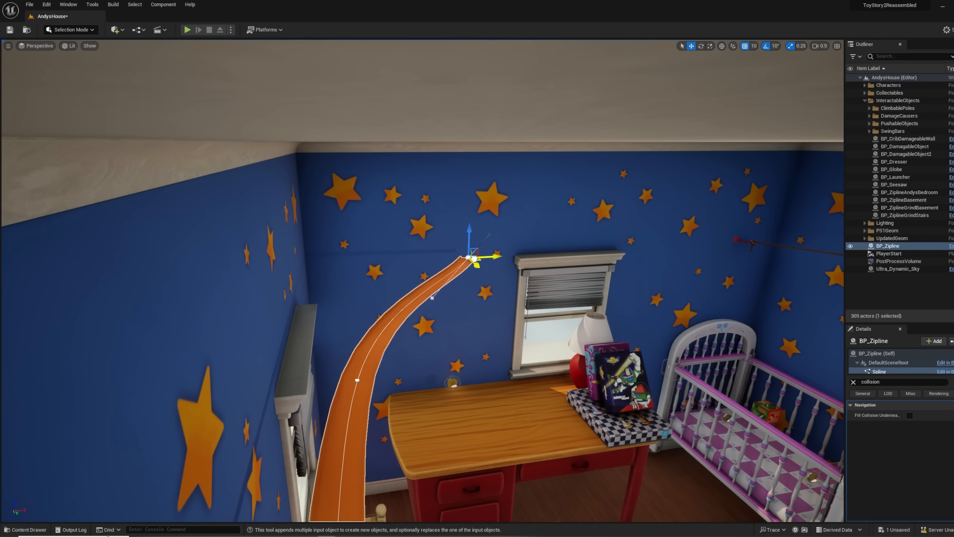
pyautogui.moveTo(472, 256); pyautogui.dragTo(469, 272)
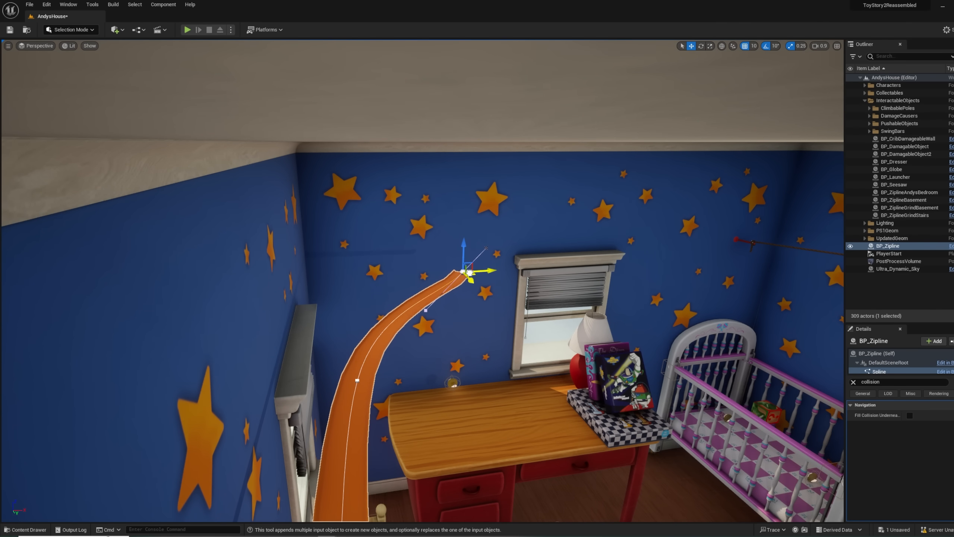
pyautogui.moveTo(468, 271); pyautogui.dragTo(464, 298)
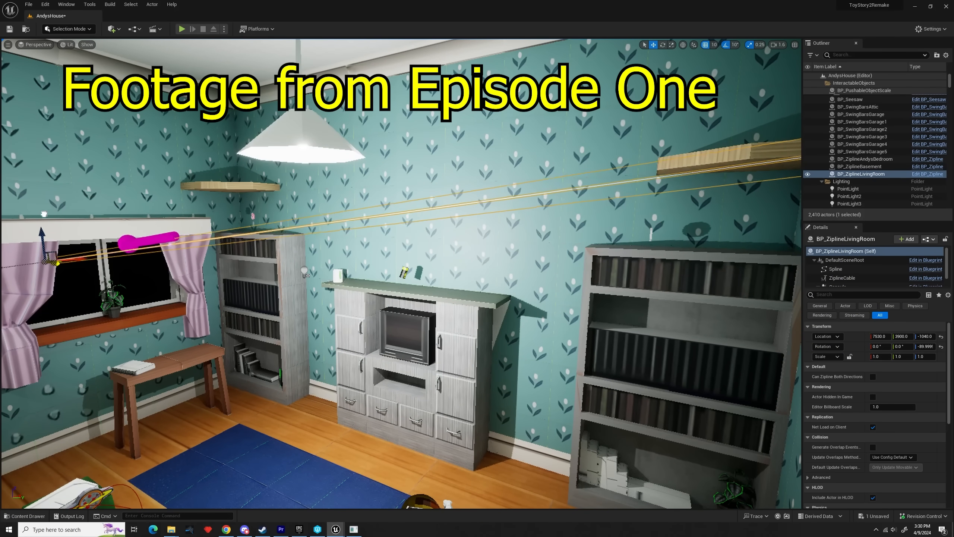
pyautogui.click(182, 28)
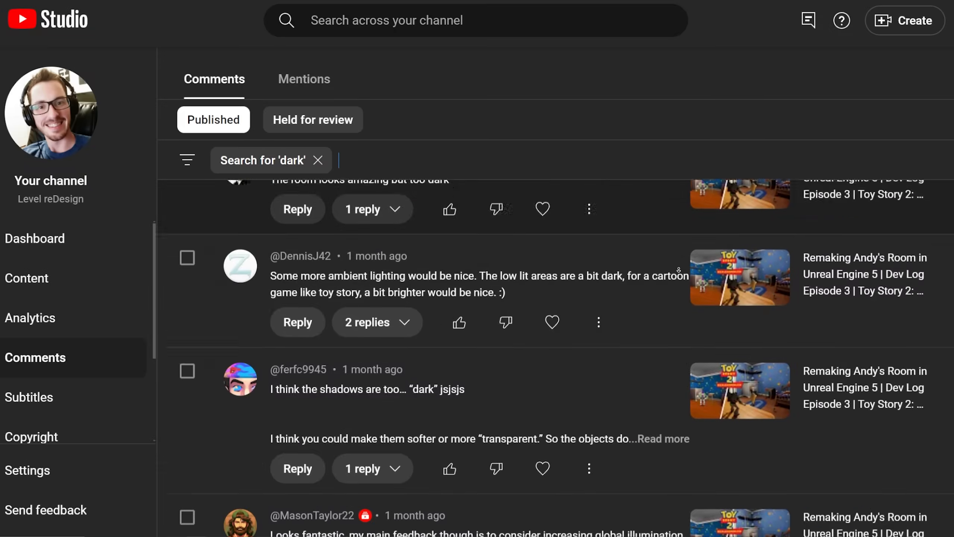
# Scroll through the published comments matching 'dark' about the room's lighting
pyautogui.scroll(-3)
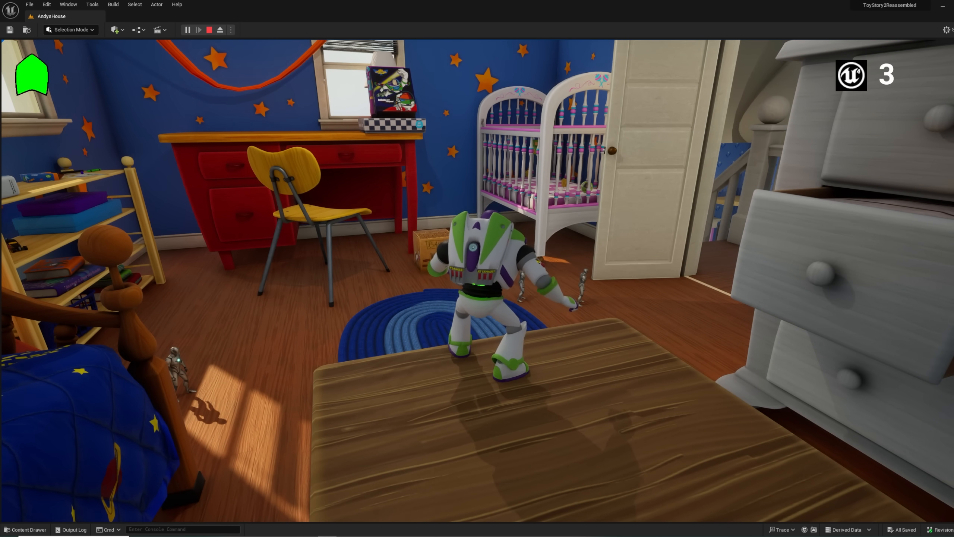
# Play-test Buzz in Andy's bedroom, then stop Play In Editor
pyautogui.click(208, 29)
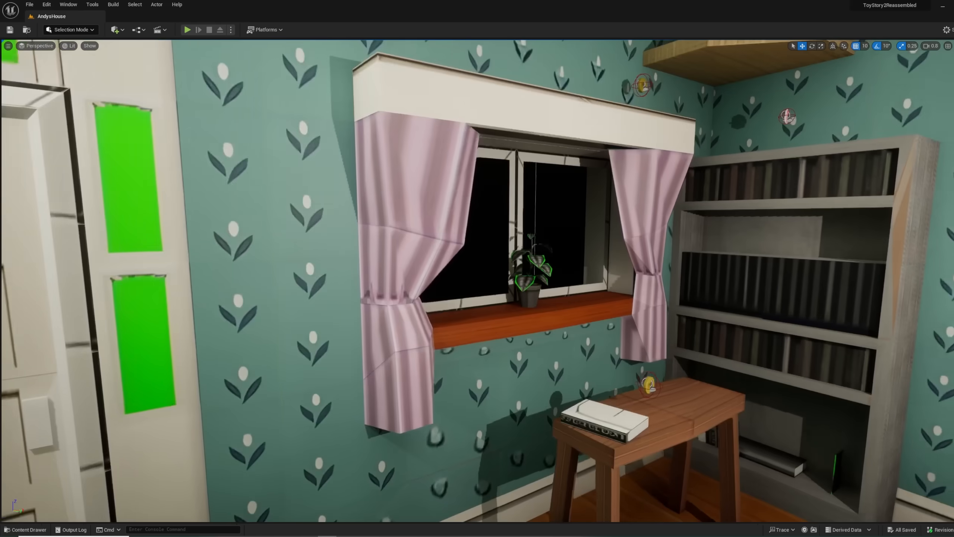
pyautogui.click(187, 29)
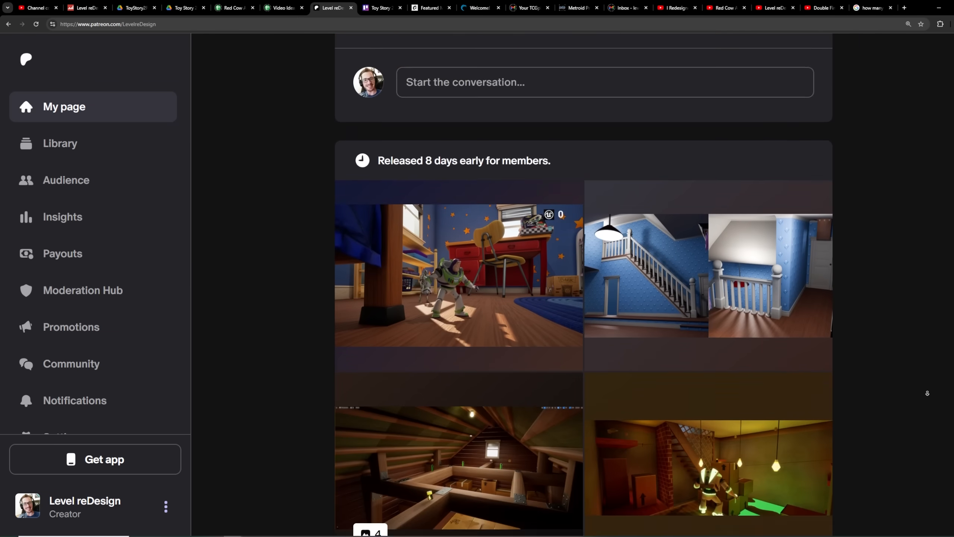
# Scroll the Patreon creator page posts down to the Mr. Mike 3D model early look
pyautogui.scroll(-3)
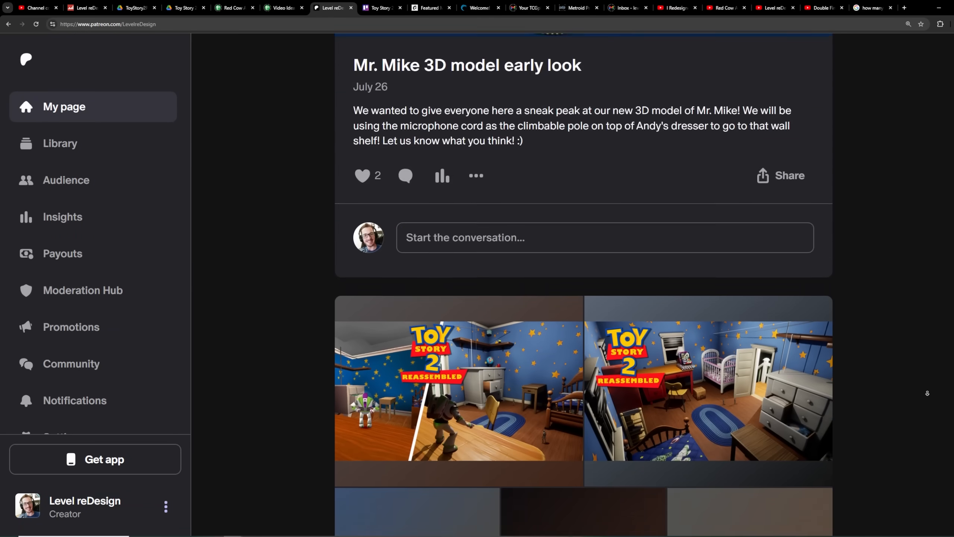
pyautogui.scroll(-3)
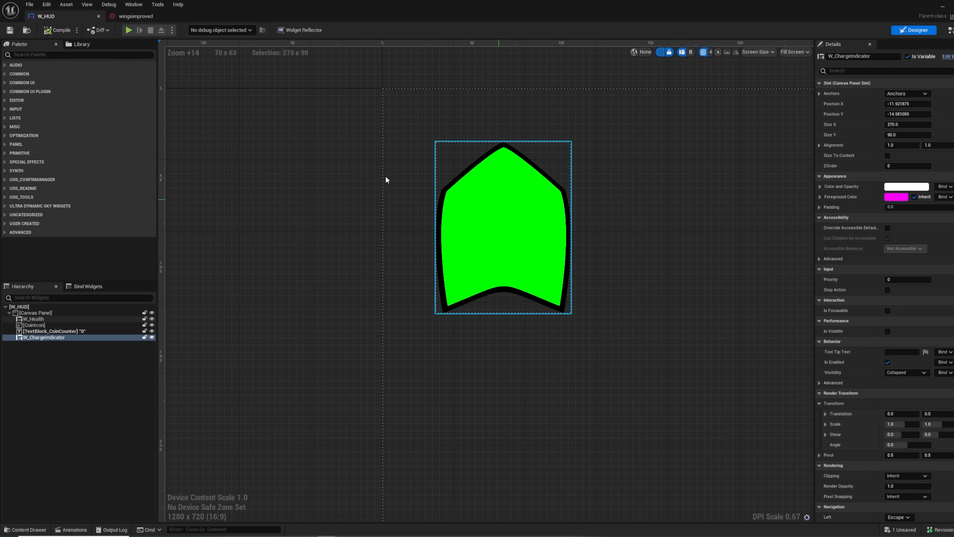
# Flip Charge Type to BaseLaser and back to LaserUpgrade, then open W_ChargeIndicator's Toggle Charge UI
pyautogui.click(936, 30)
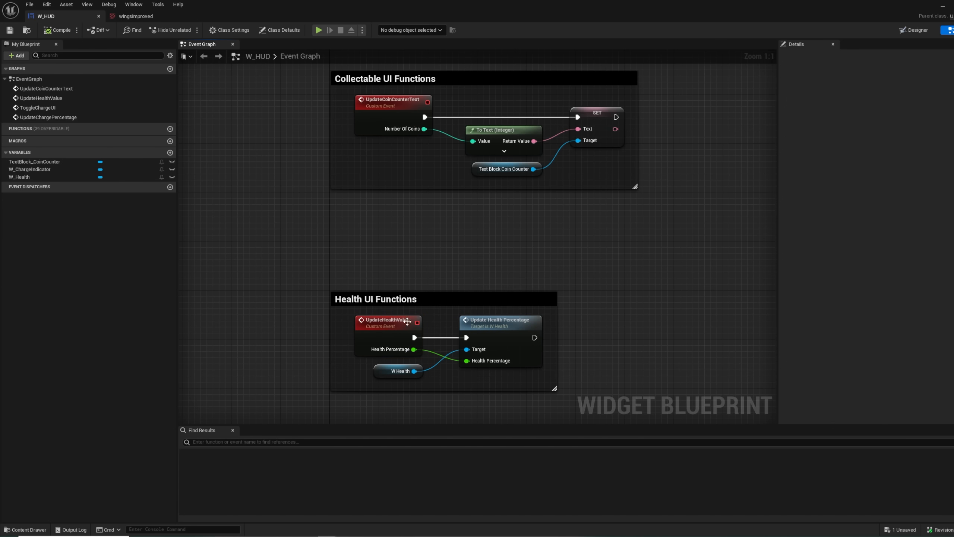
pyautogui.click(500, 319)
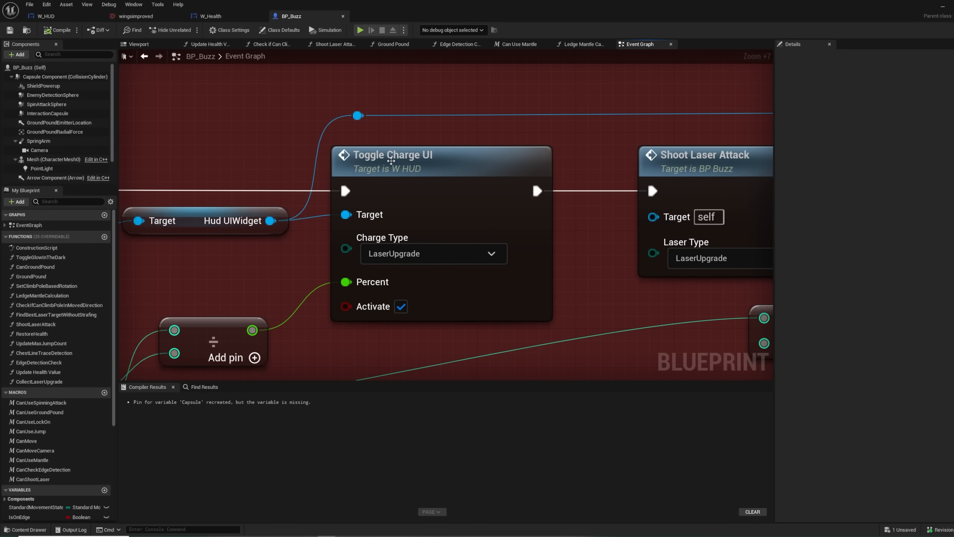
pyautogui.click(433, 253)
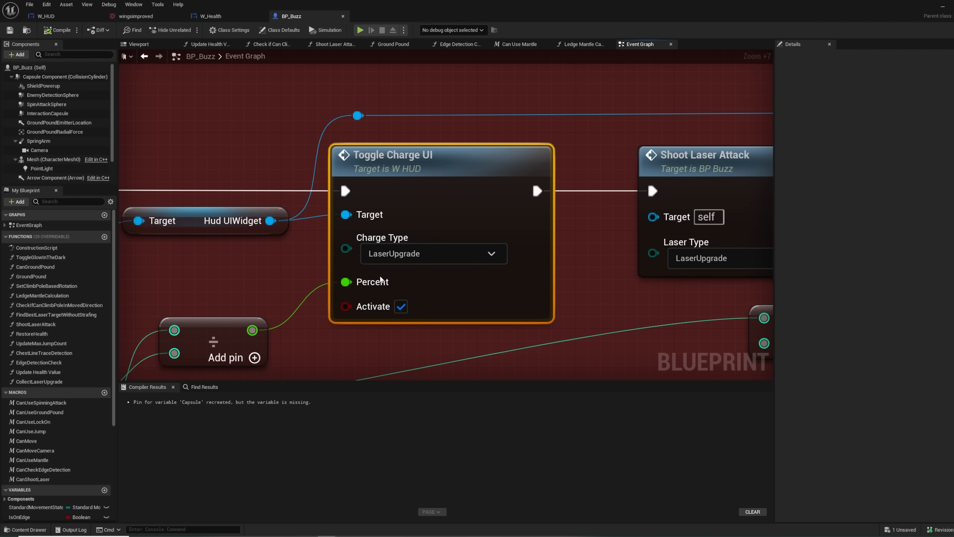
pyautogui.click(432, 253)
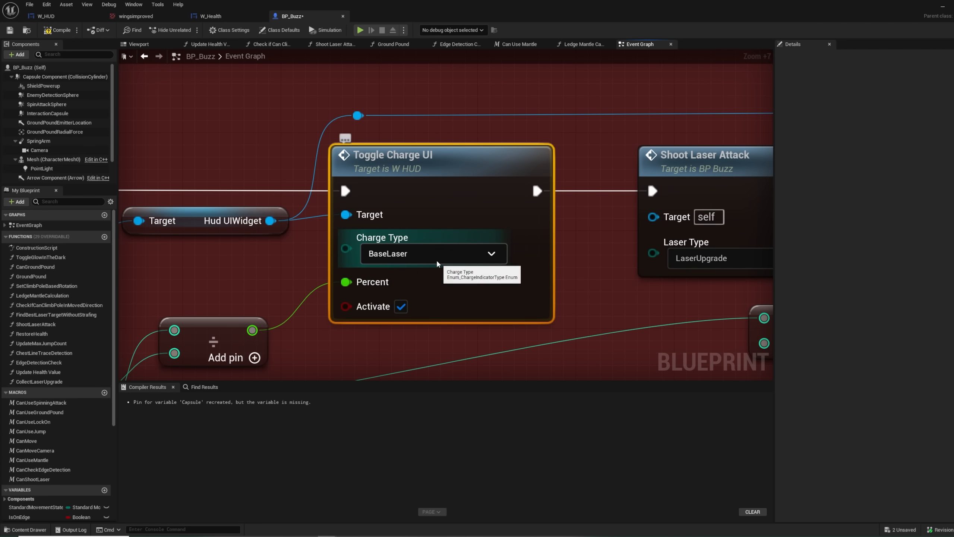
pyautogui.click(432, 253)
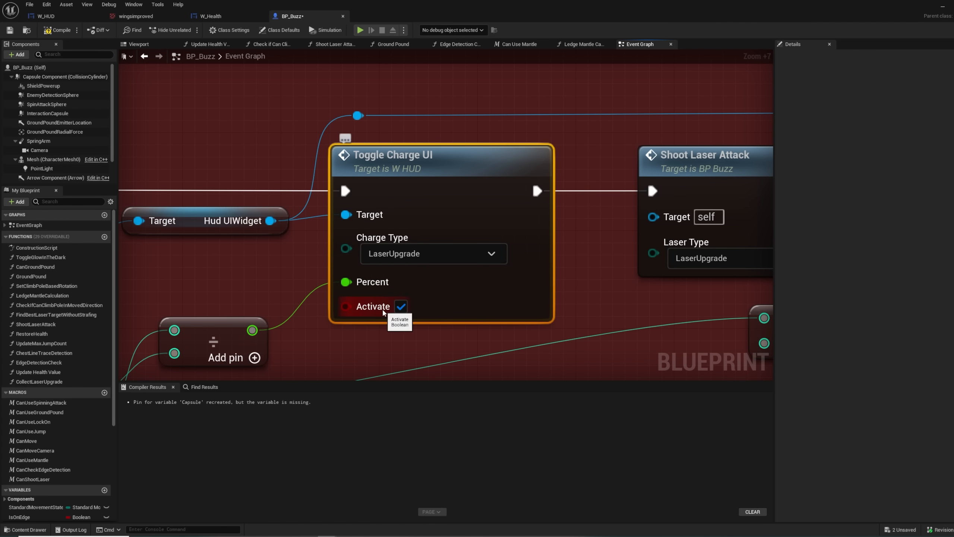
pyautogui.moveTo(691, 315)
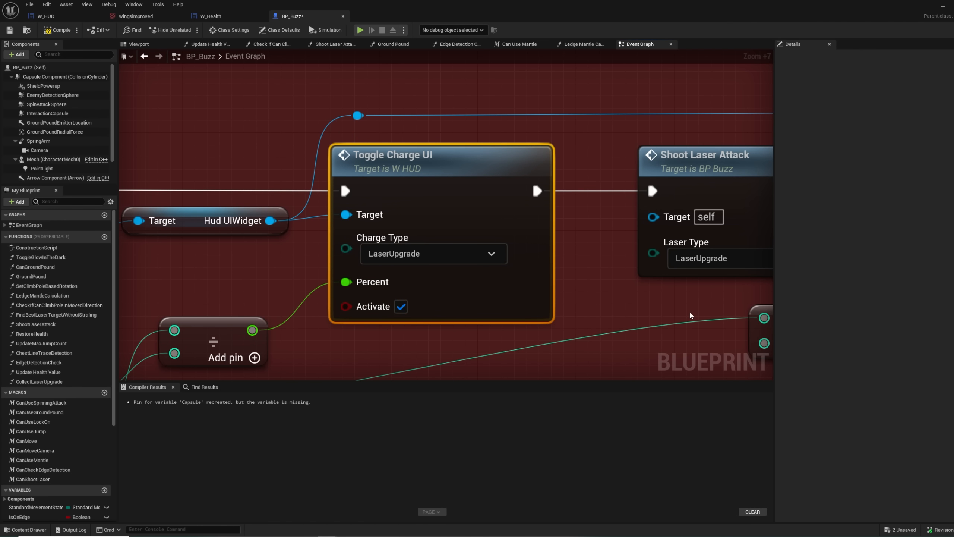
pyautogui.click(385, 16)
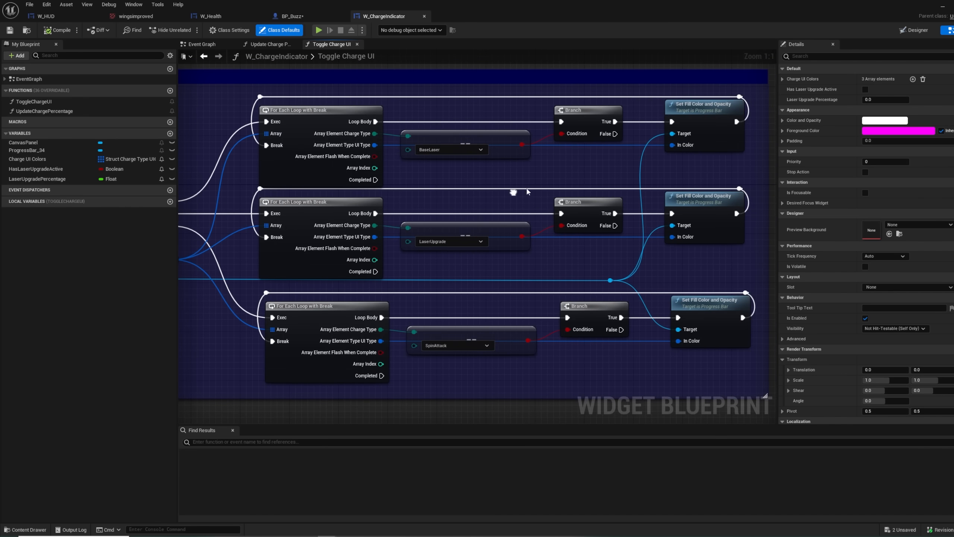
# Select the LaserUpgrade fill colour node, then go back to BP_Buzz's IA_ShootLaserUpgrade logic
pyautogui.click(703, 198)
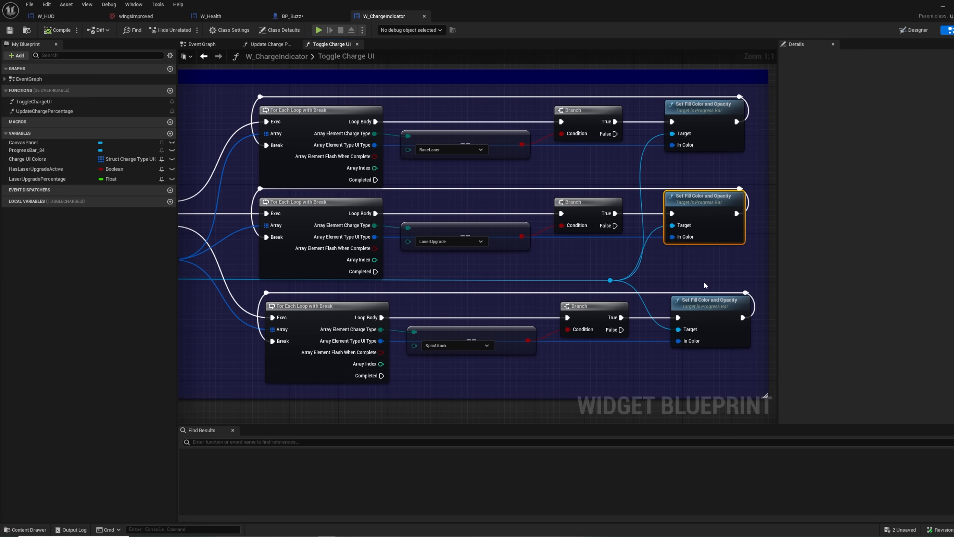
pyautogui.click(291, 16)
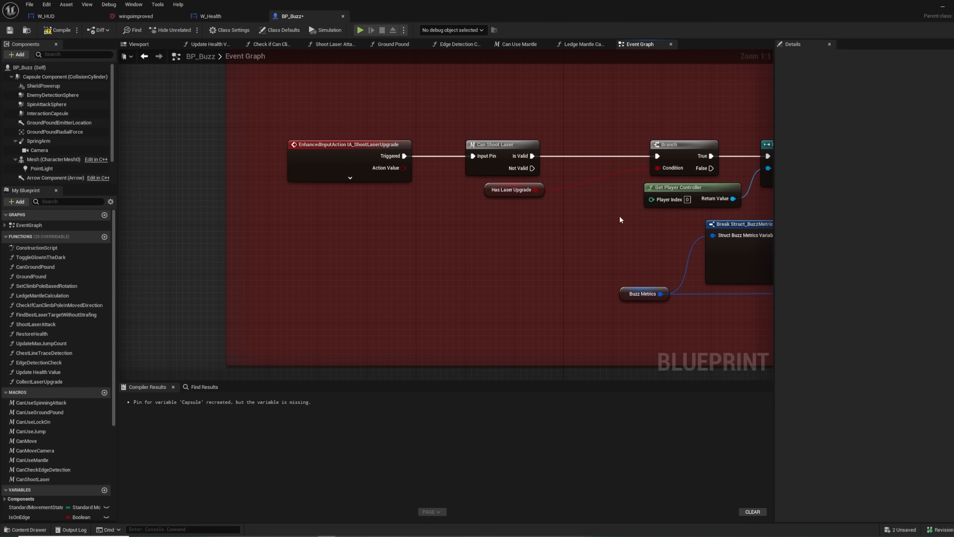
pyautogui.click(513, 189)
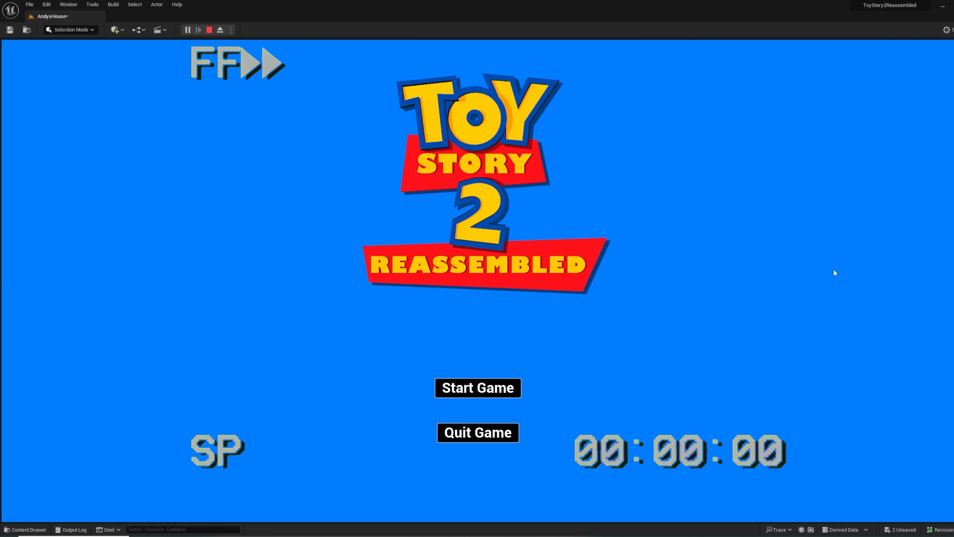
# Start the game, return to the main menu from pause, and quit the session
pyautogui.click(478, 388)
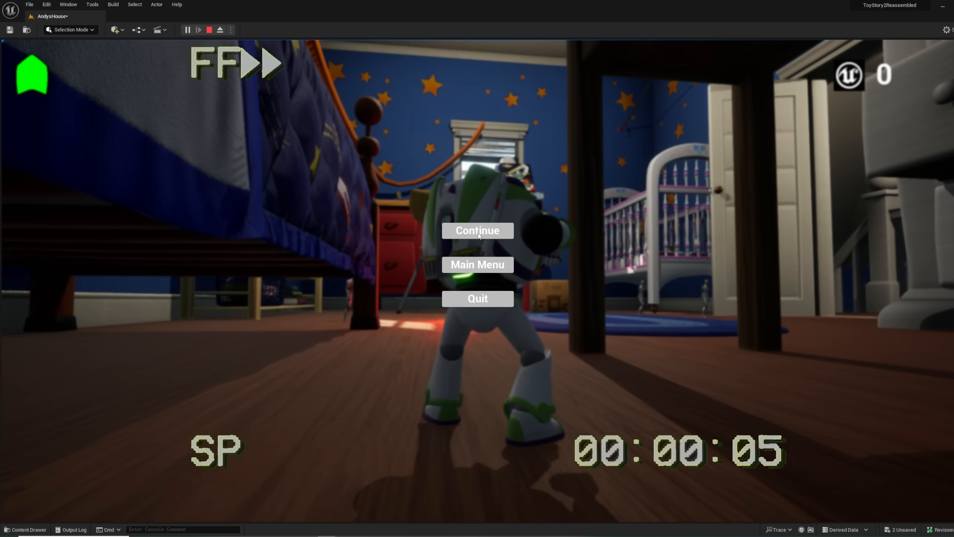
pyautogui.click(477, 264)
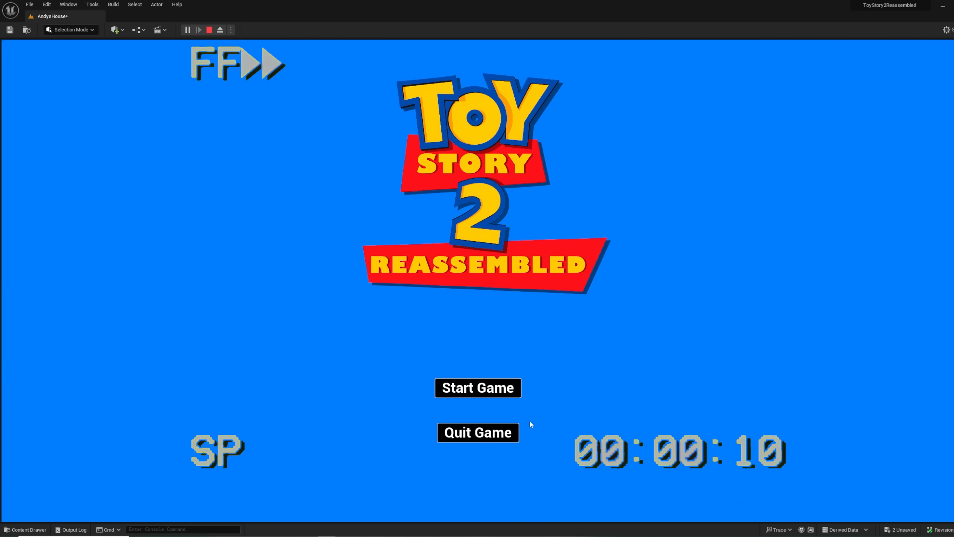
pyautogui.click(478, 388)
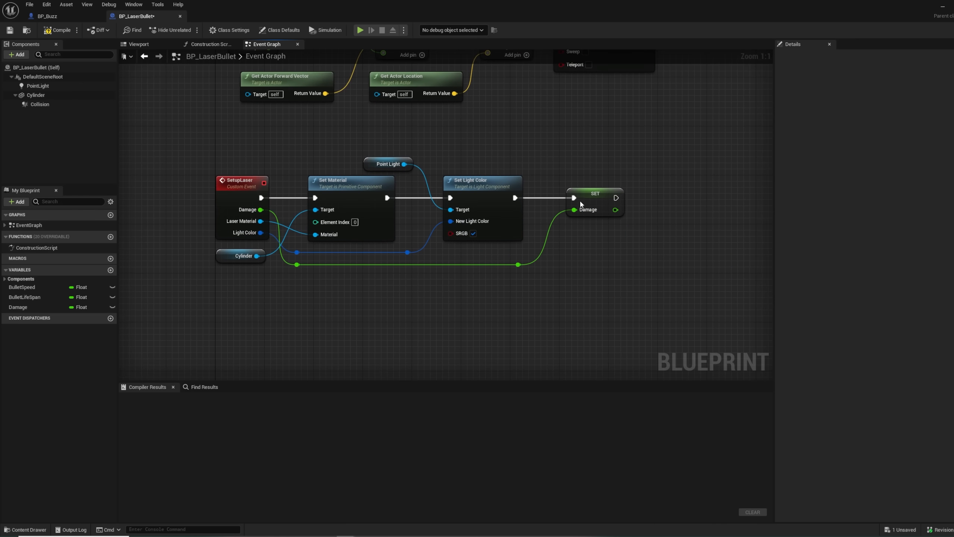
pyautogui.click(594, 194)
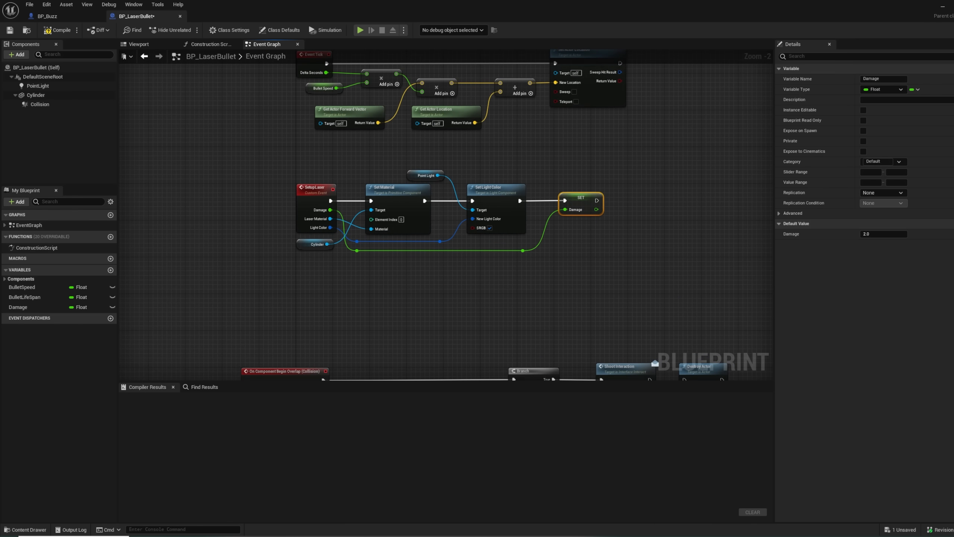
pyautogui.click(45, 16)
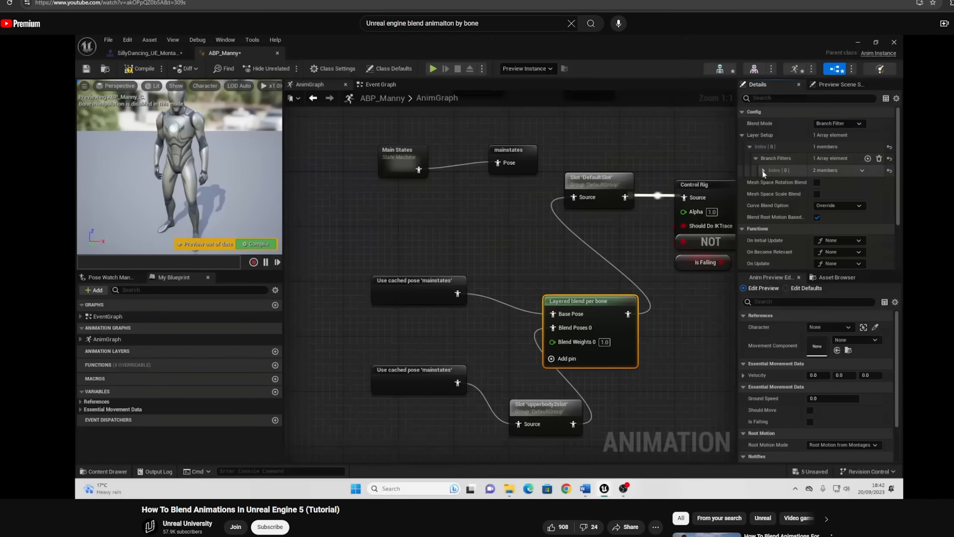
# Play the How To Blend Animations In Unreal Engine 5 tutorial at Layered blend per bone
pyautogui.click(762, 170)
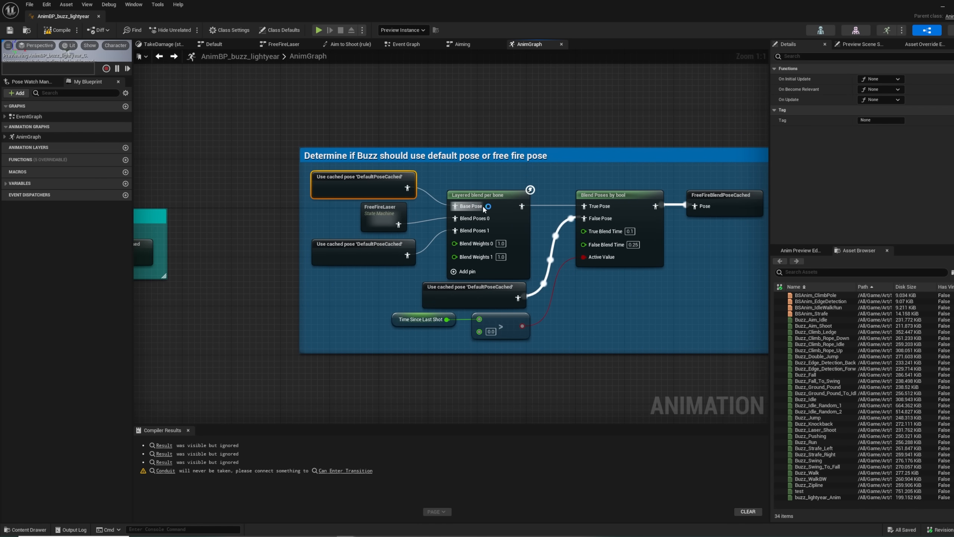
# Inspect the DefaultPoseCached pose nodes and the Layered blend per bone filters
pyautogui.click(382, 215)
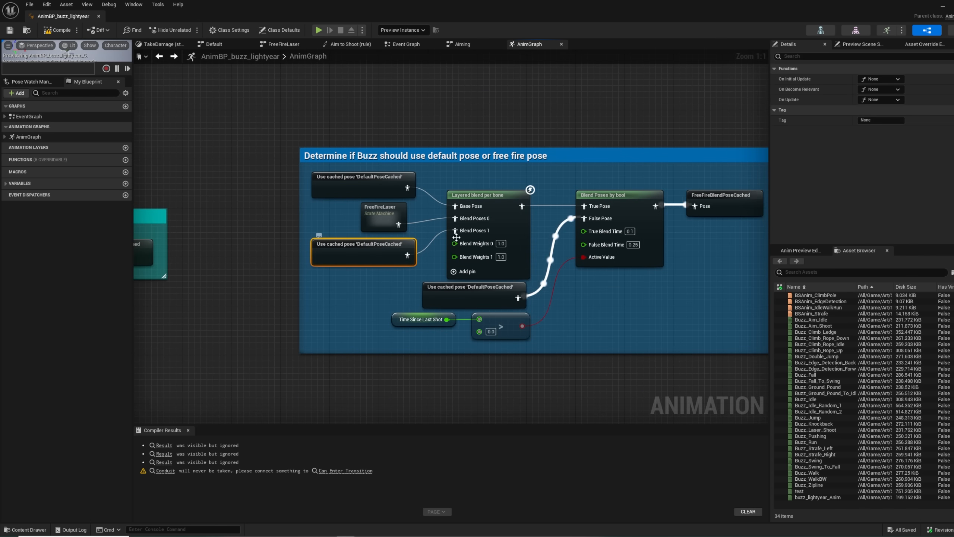
pyautogui.click(484, 194)
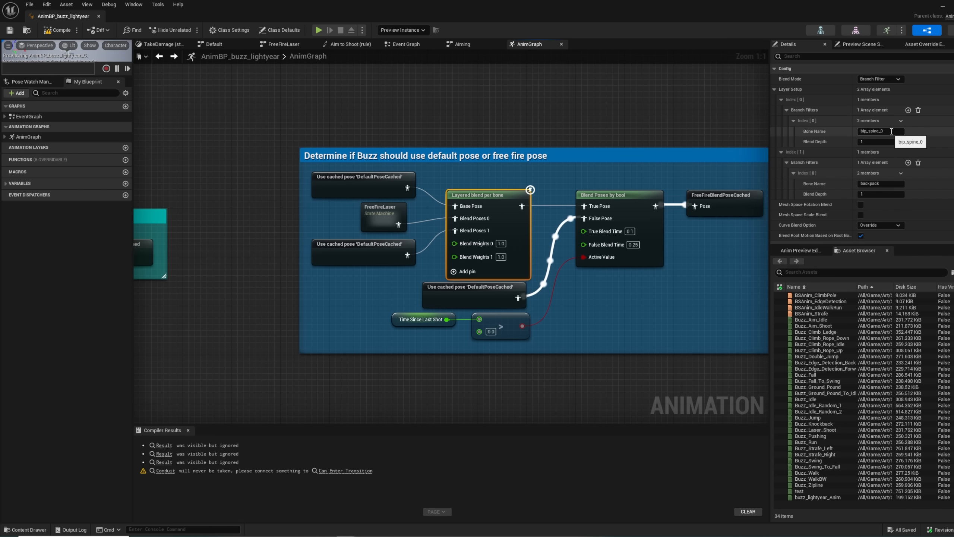
pyautogui.click(878, 183)
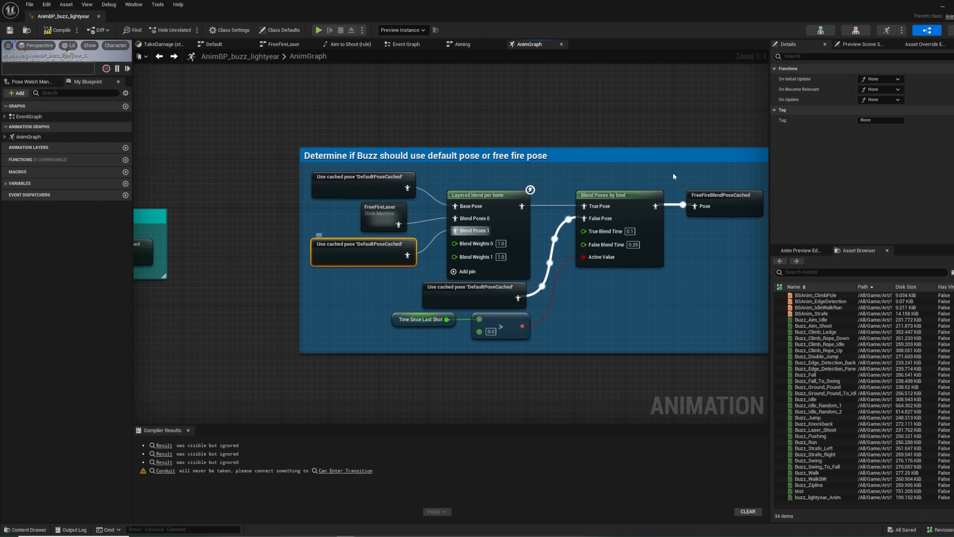
pyautogui.click(483, 195)
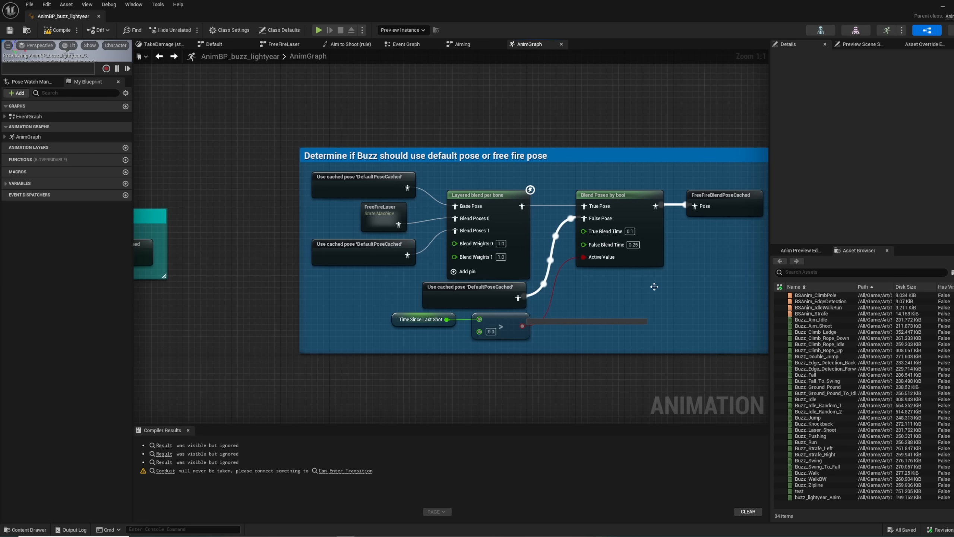
pyautogui.click(490, 331)
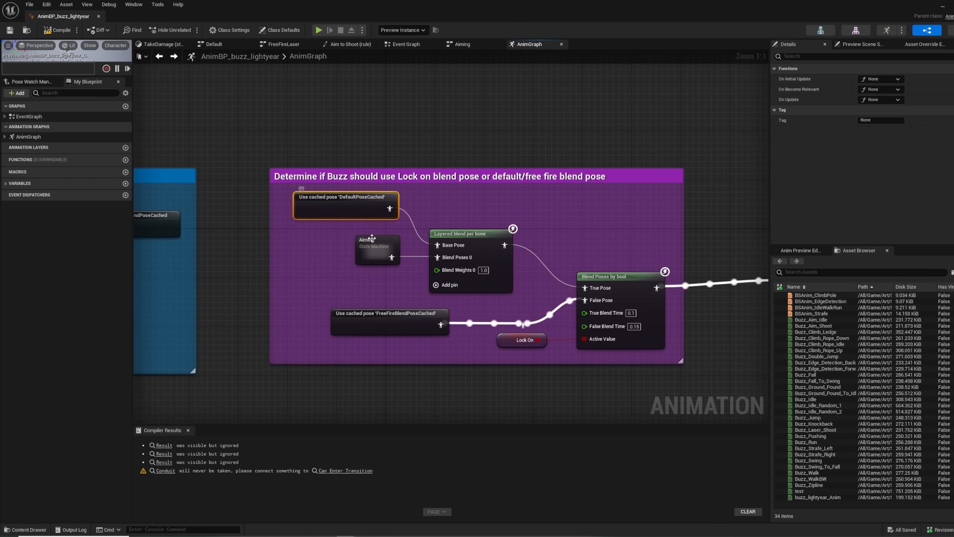
# Look inside the Aiming state machine, then return and open the Default state machine
pyautogui.click(461, 233)
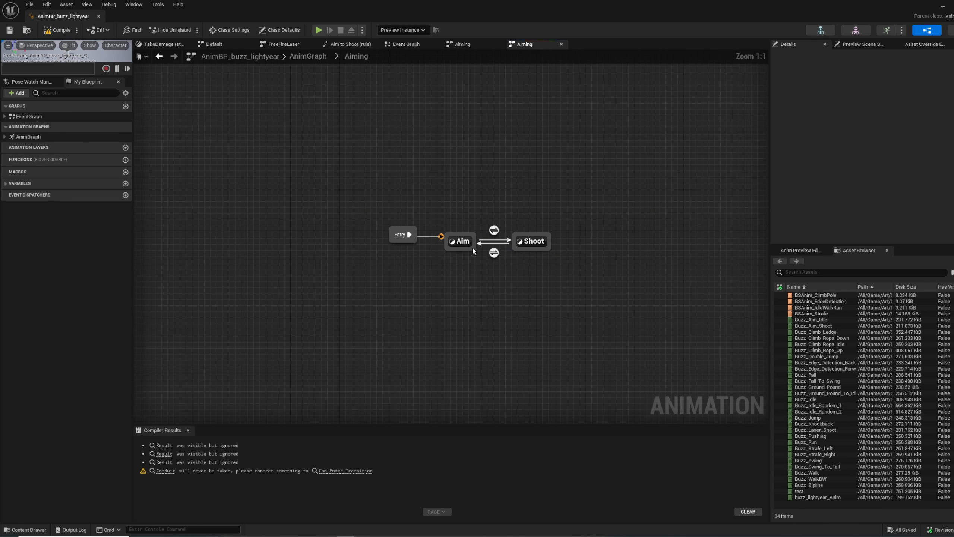
pyautogui.click(531, 242)
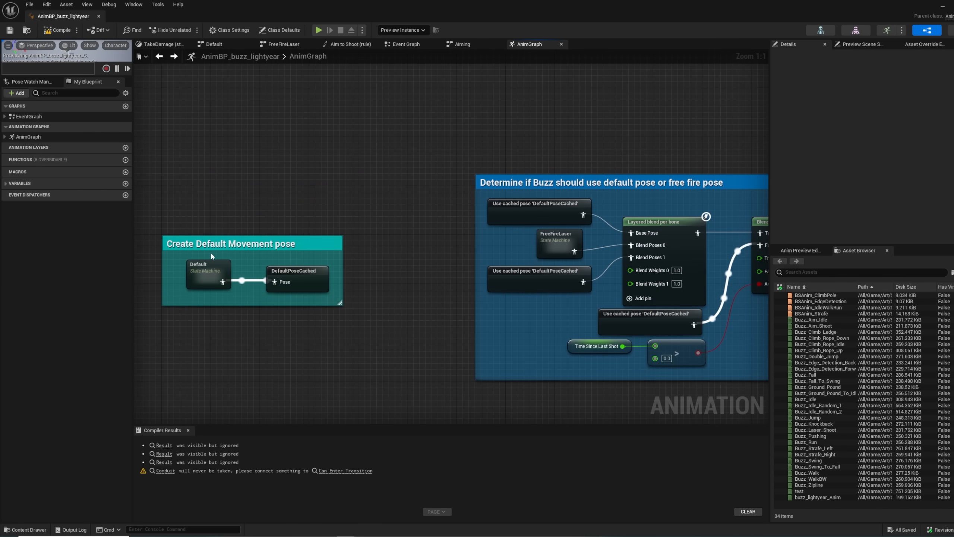
pyautogui.click(207, 271)
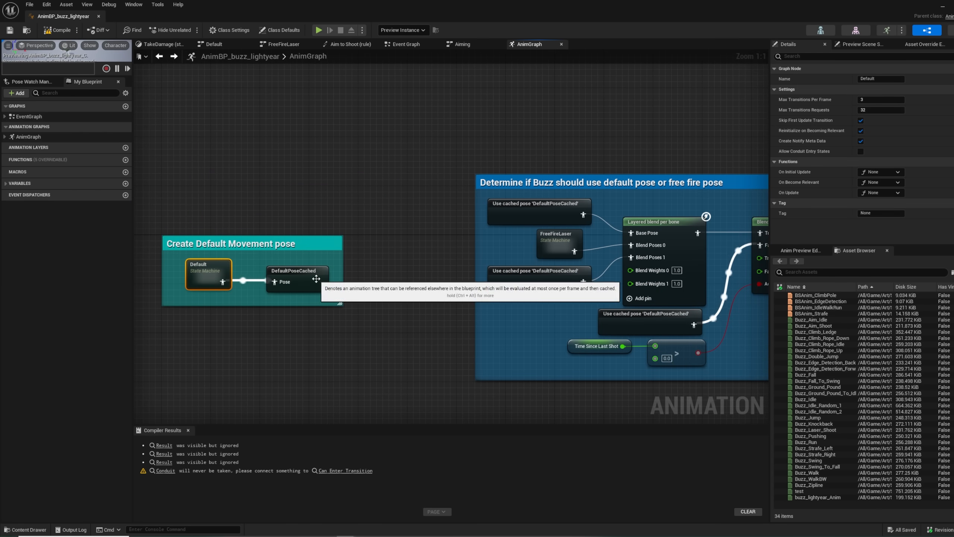
pyautogui.doubleClick(207, 273)
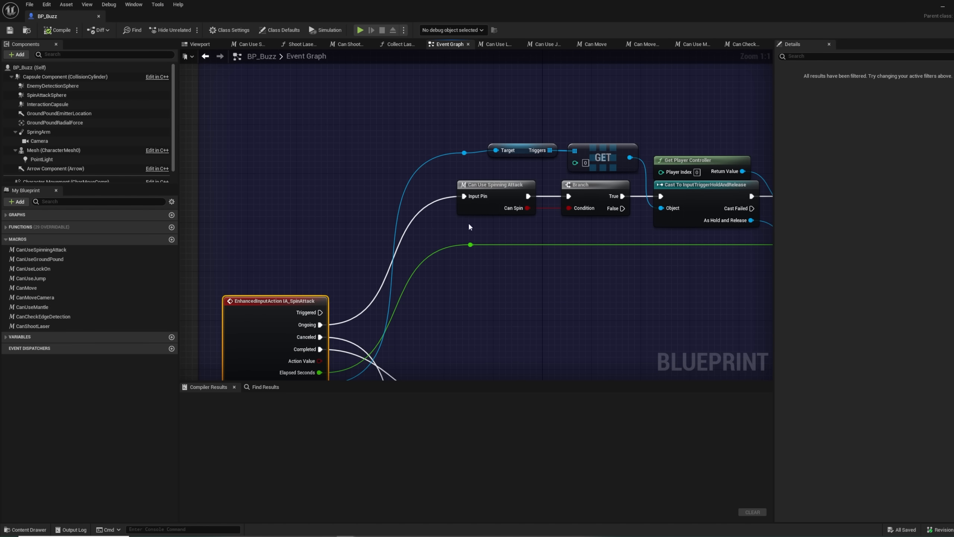
# Open the Can Use Spinning Attack macro in BP_Buzz
pyautogui.click(250, 44)
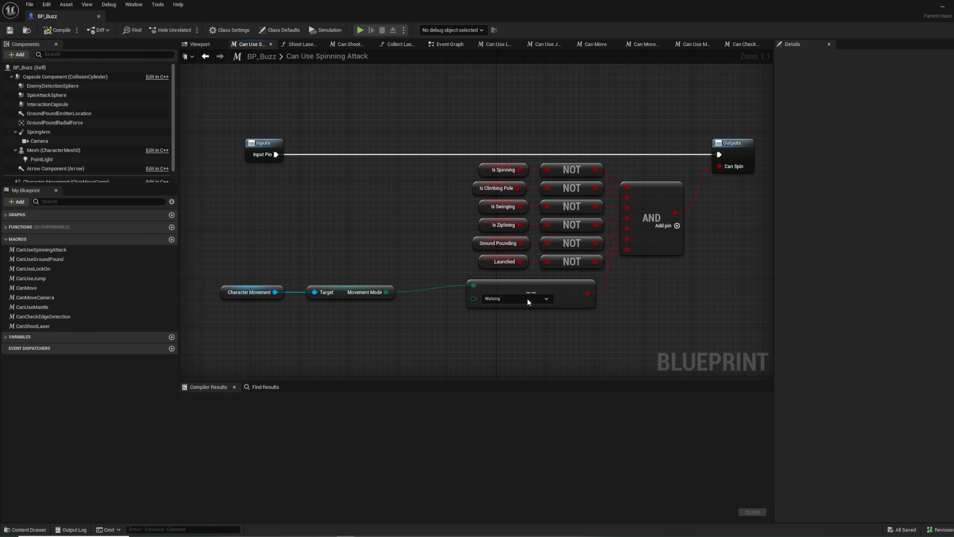
pyautogui.moveTo(719, 185)
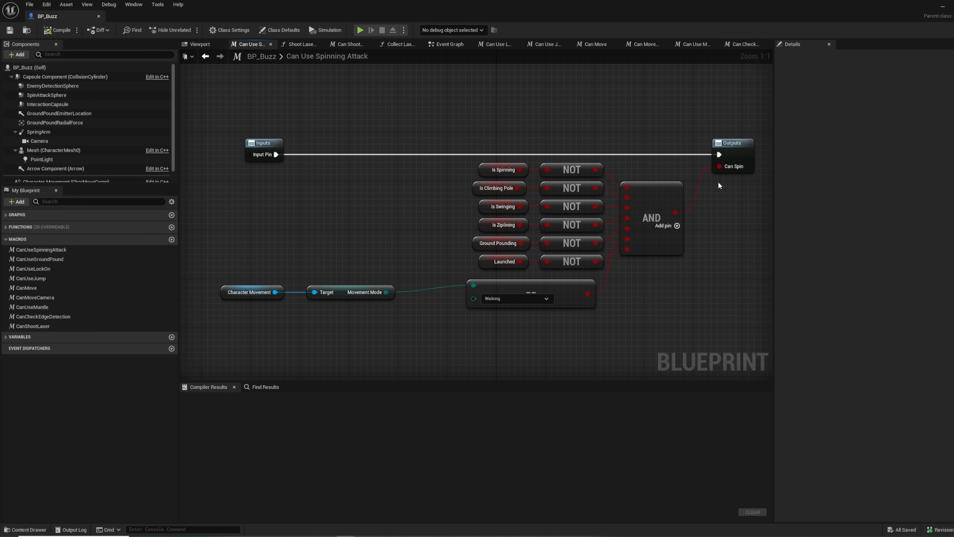
pyautogui.moveTo(31, 307)
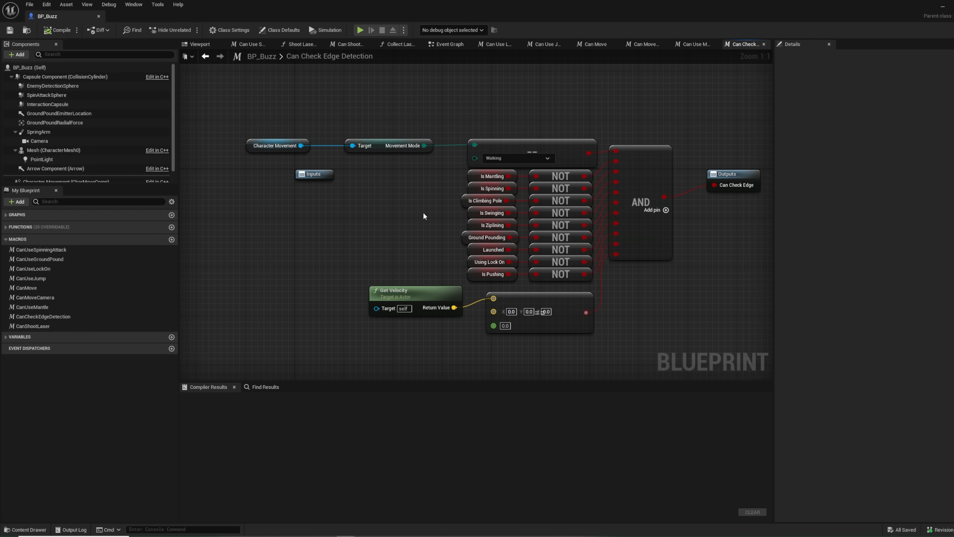
pyautogui.moveTo(671, 332)
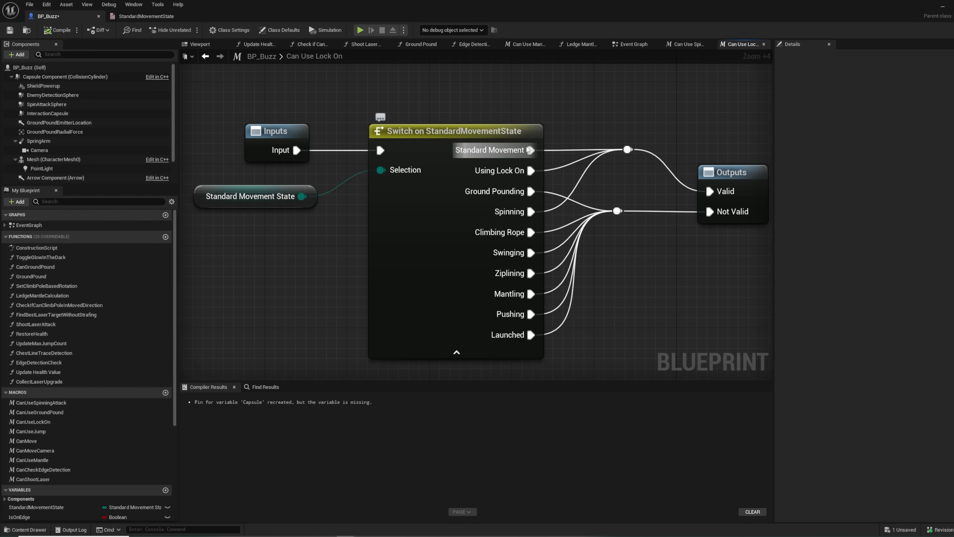
pyautogui.moveTo(513, 213)
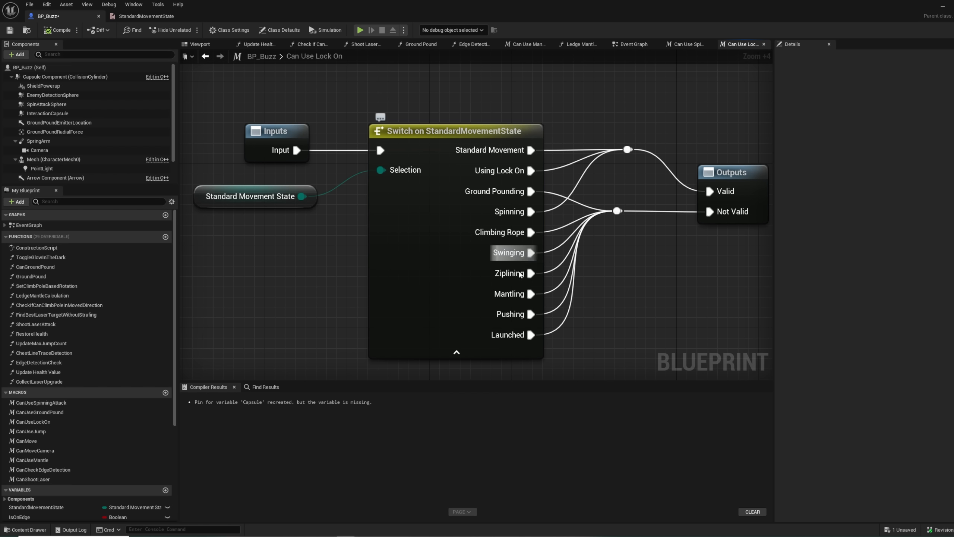
pyautogui.moveTo(517, 314)
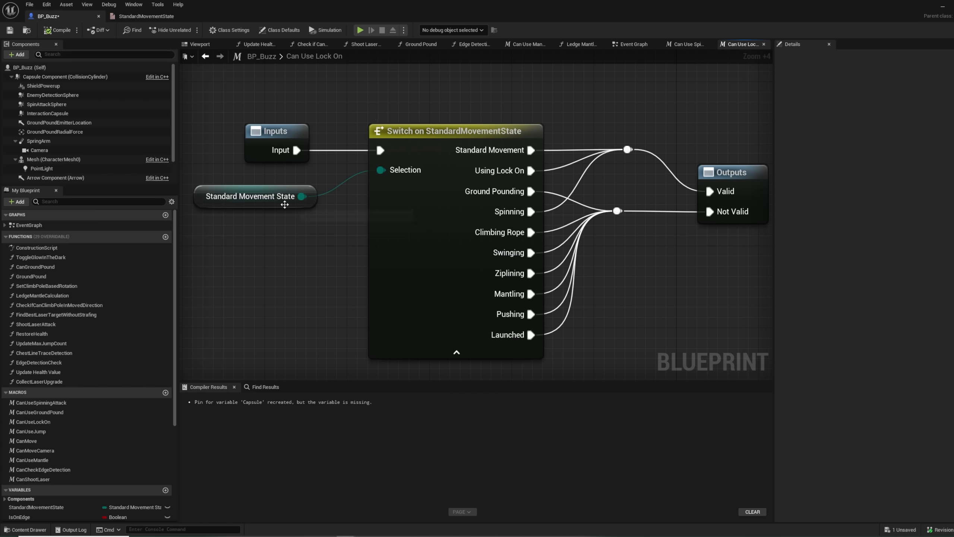
pyautogui.moveTo(724, 178)
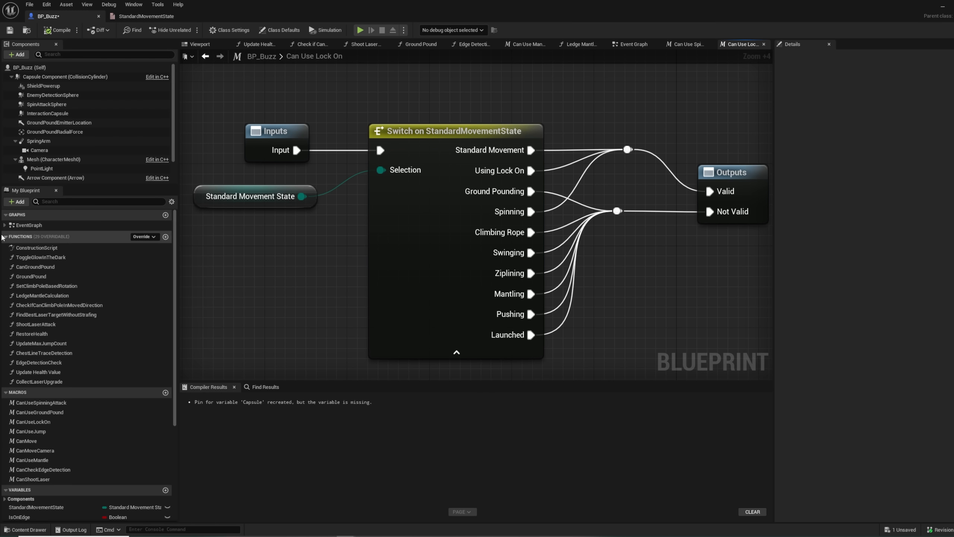
# Collapse the Functions and Variables lists in the My Blueprint panel
pyautogui.click(4, 237)
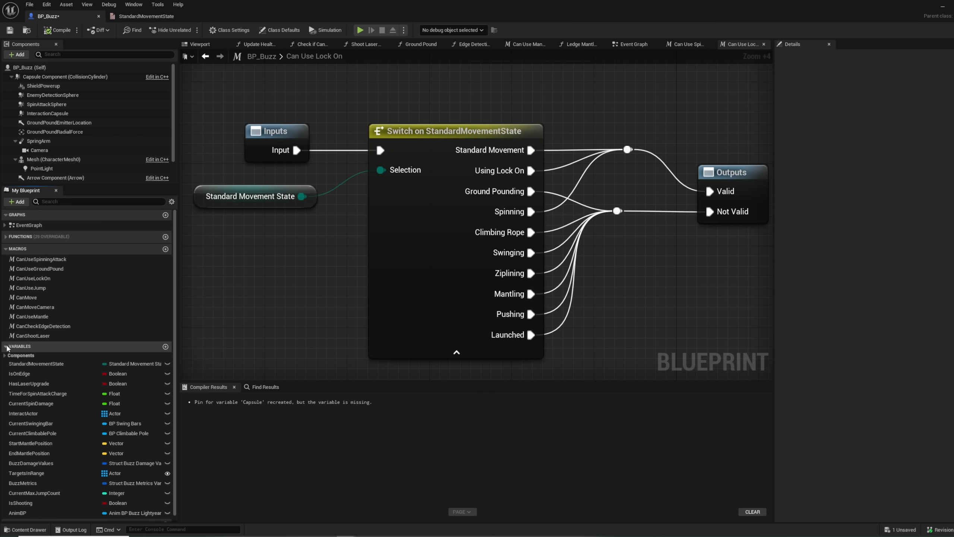
pyautogui.click(40, 258)
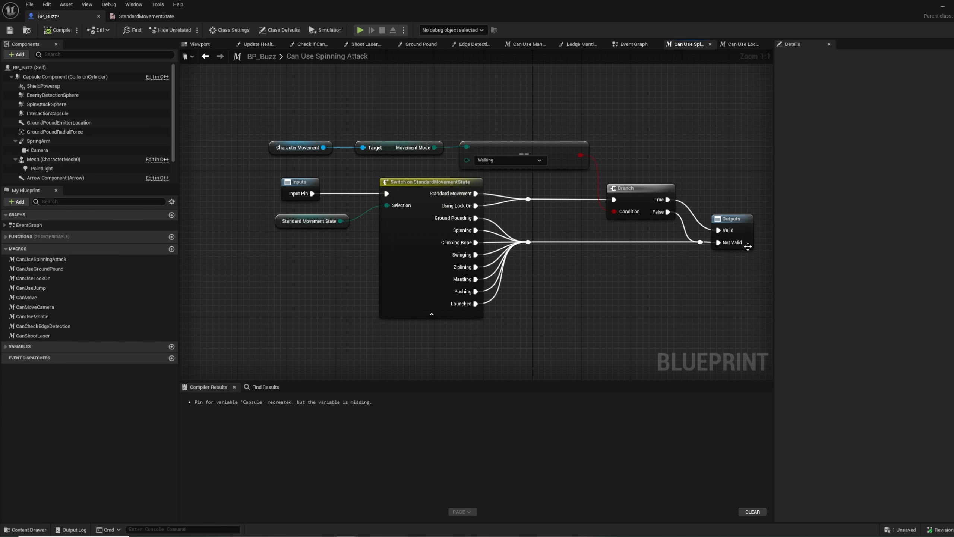
pyautogui.click(359, 30)
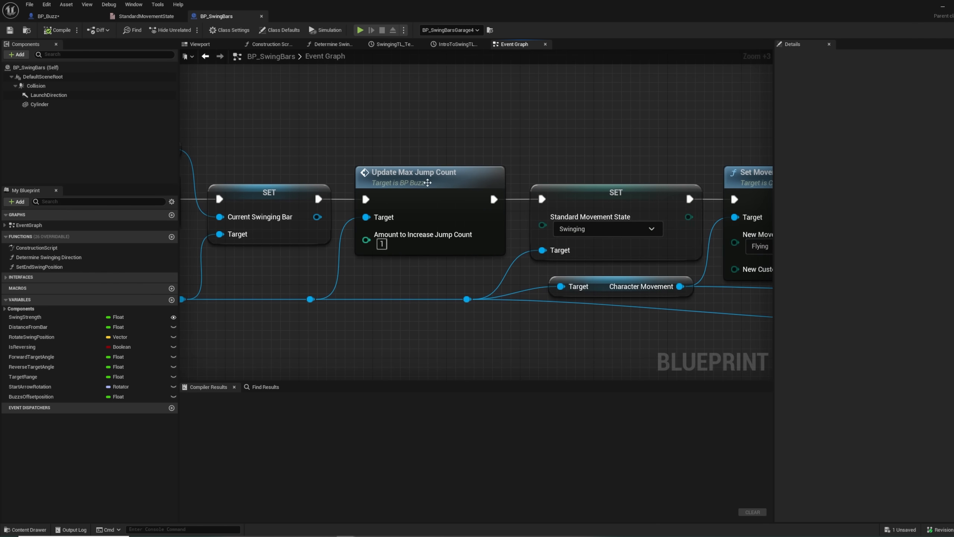
# Start a play-in-editor session of AndysHouse to test Buzz
pyautogui.click(359, 30)
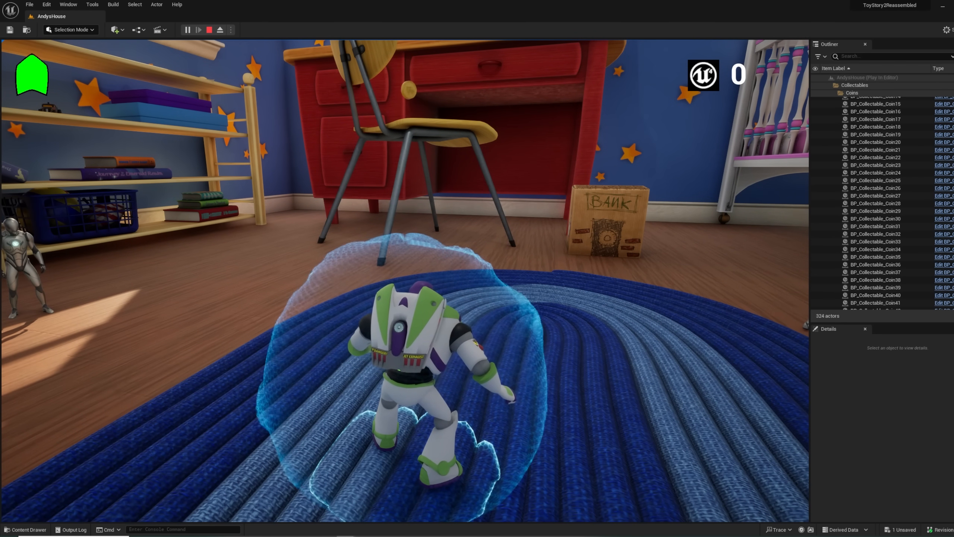